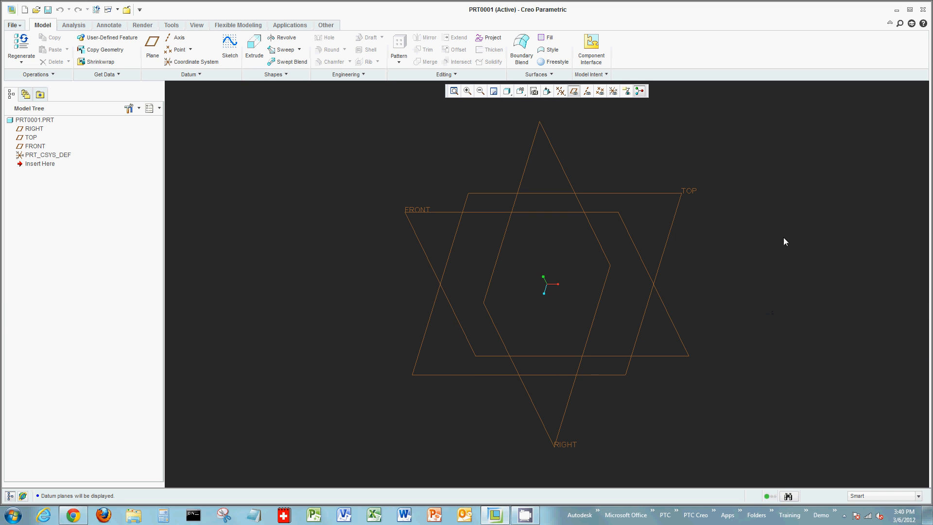
# Start a new sketch on the FRONT datum plane and enter sketch mode
pyautogui.click(229, 47)
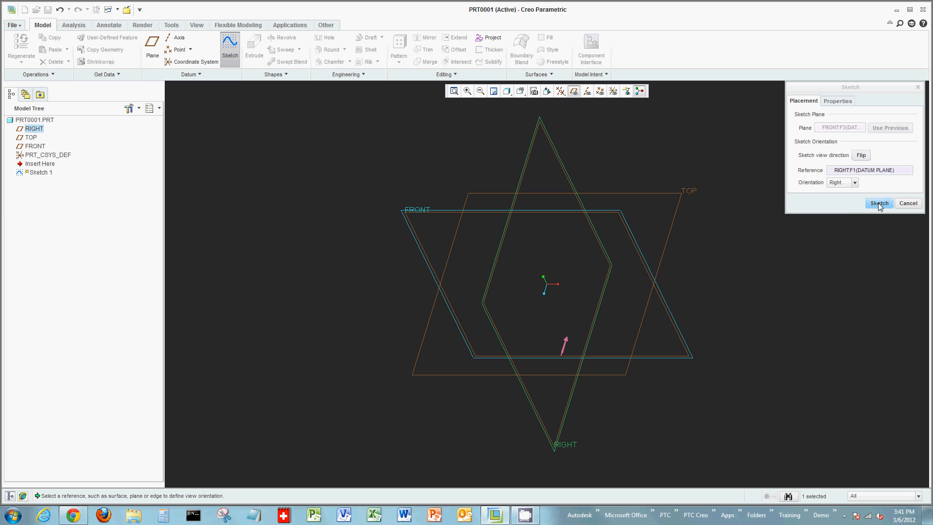
pyautogui.click(879, 203)
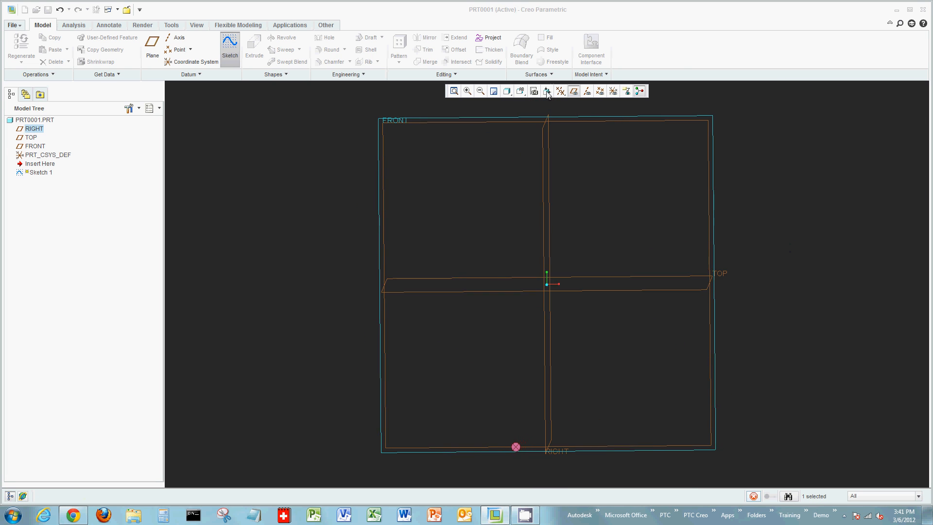
# Hide the datum planes and draw a slanted line ending on the vertical reference
pyautogui.click(230, 47)
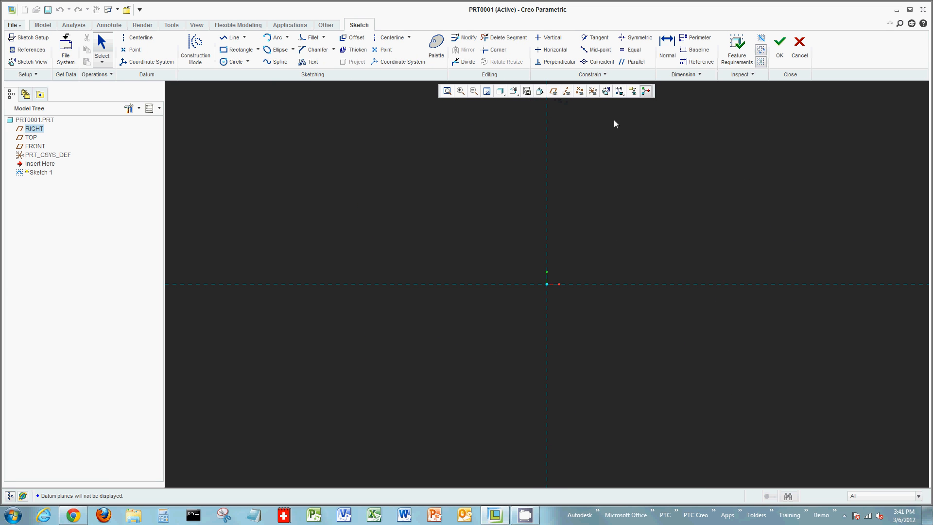
pyautogui.moveTo(736, 173)
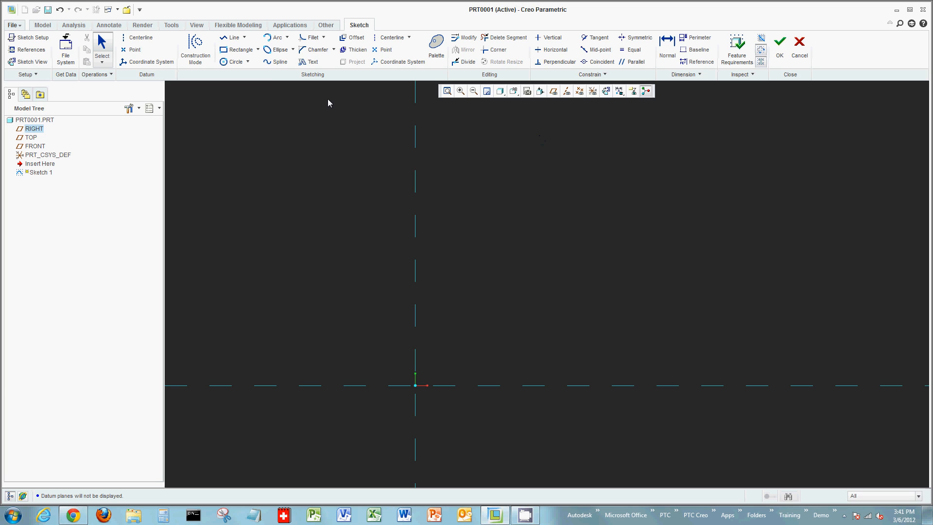
pyautogui.click(232, 38)
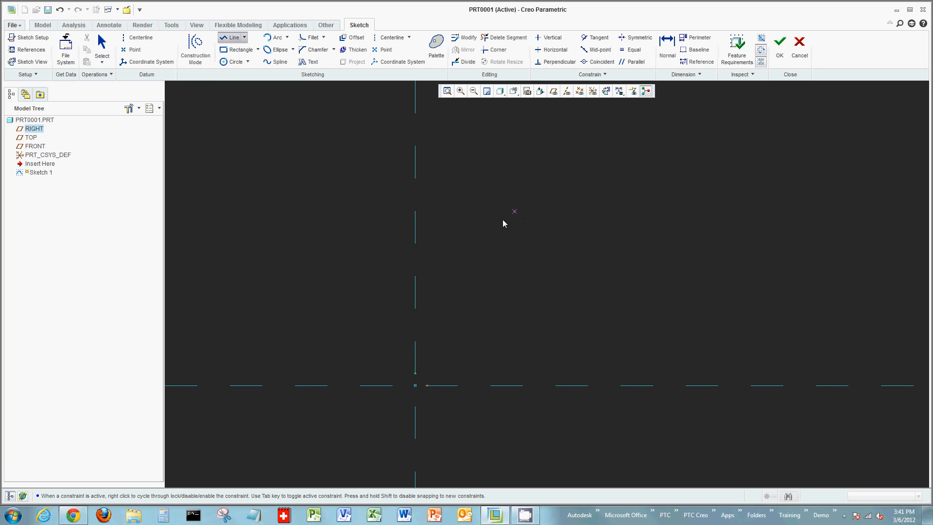
pyautogui.moveTo(515, 211)
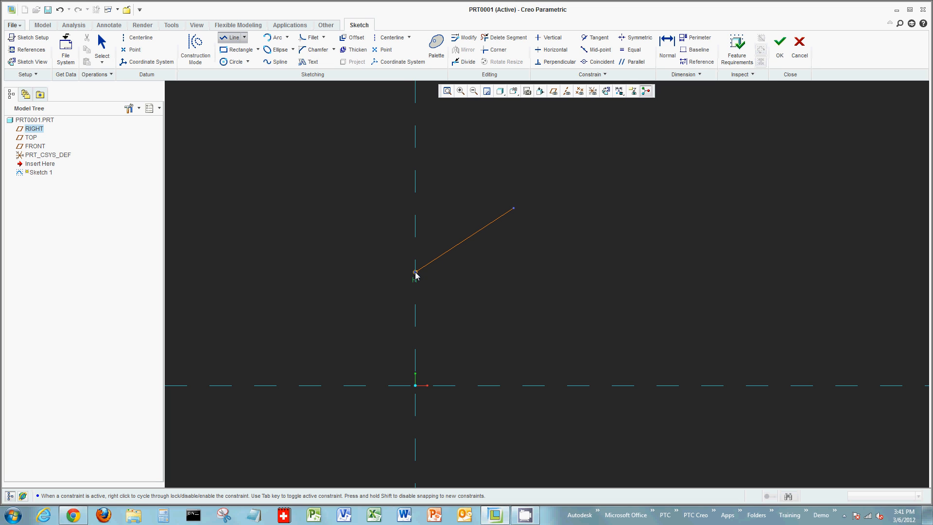
pyautogui.click(415, 326)
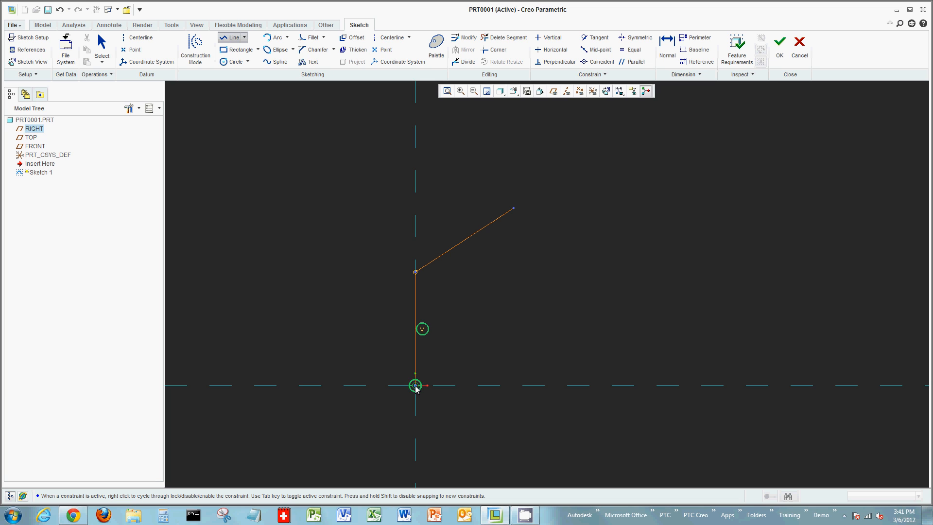
# End the vertical line at the origin and add a slanted line parallel and equal to the first
pyautogui.click(482, 386)
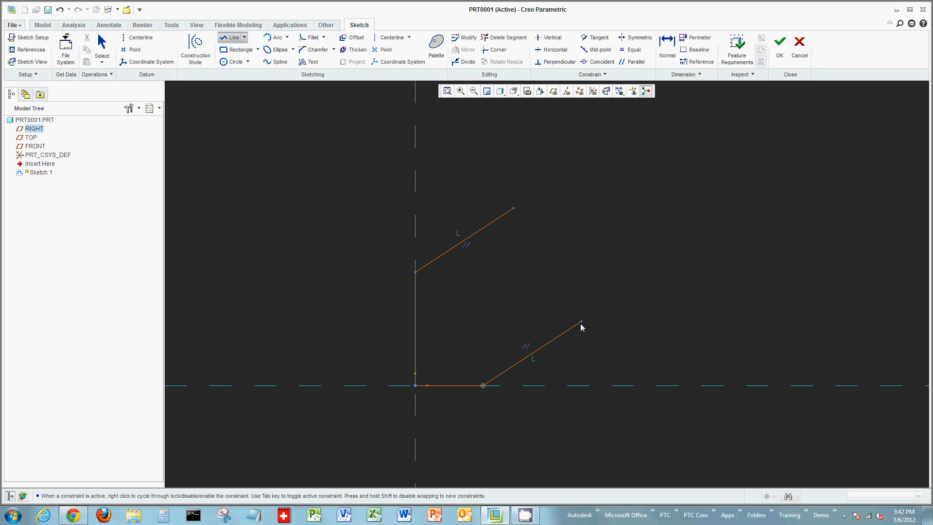
pyautogui.moveTo(580, 323)
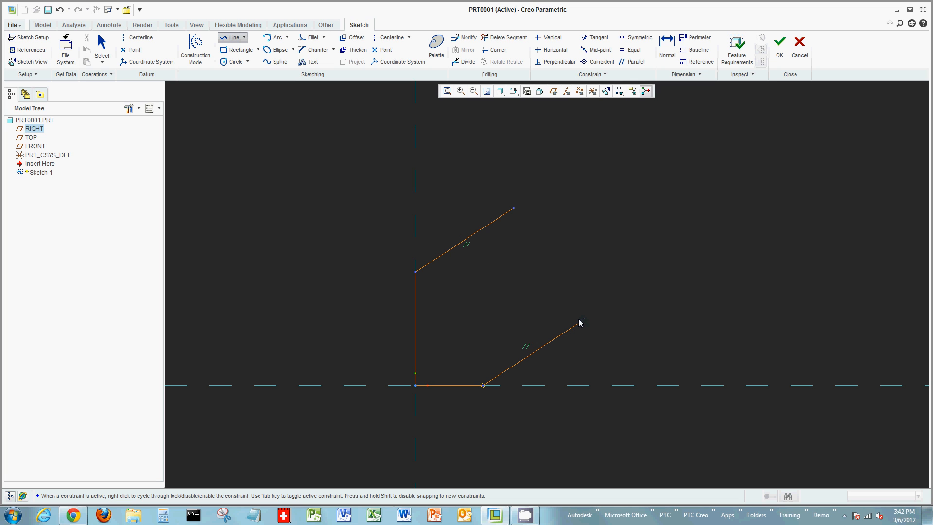
pyautogui.moveTo(583, 325)
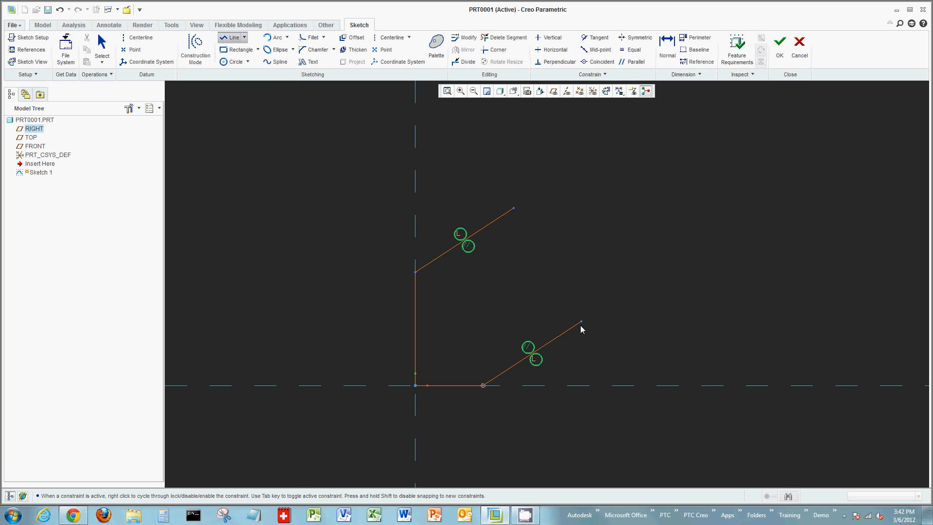
pyautogui.click(643, 315)
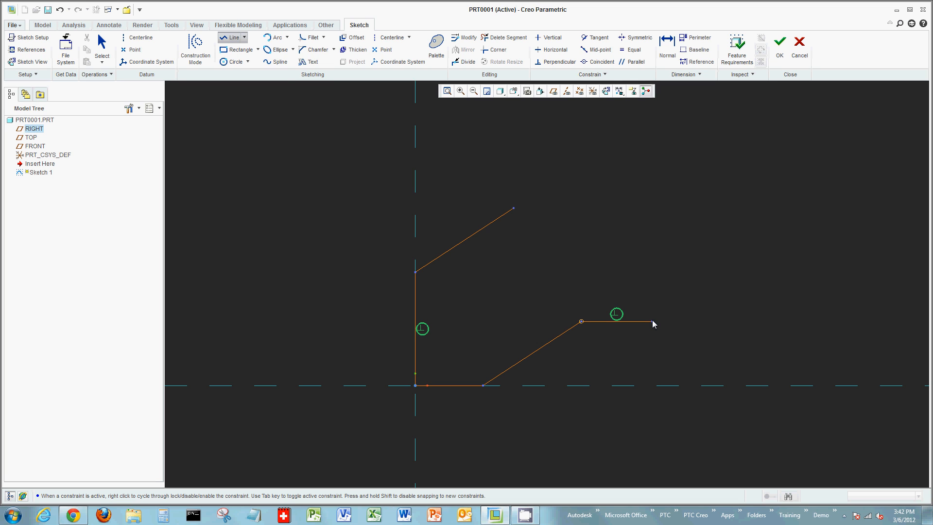
# End the short horizontal ledge continuing the line chain
pyautogui.click(654, 250)
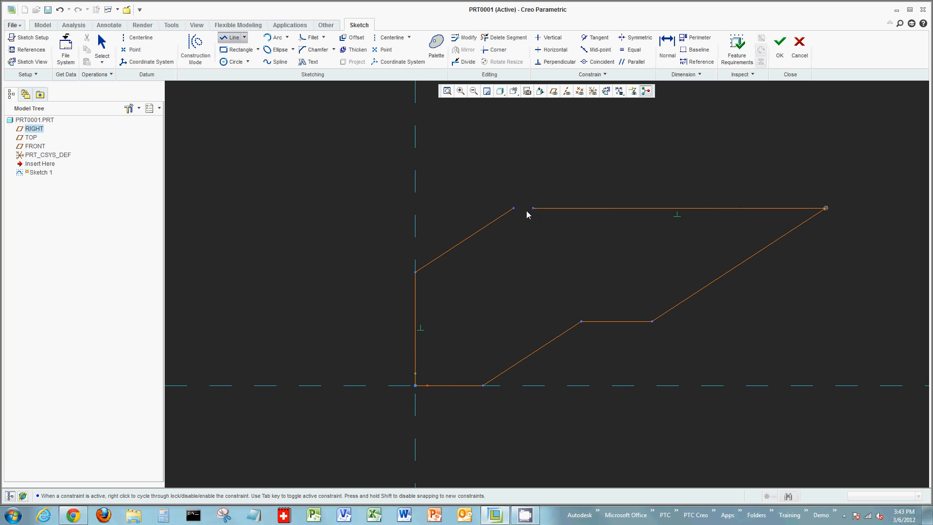
pyautogui.moveTo(514, 210)
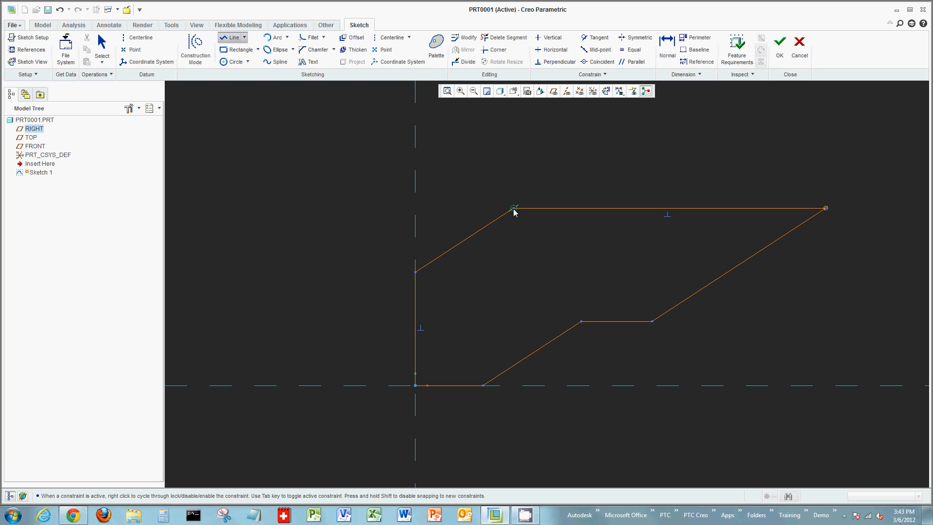
pyautogui.moveTo(526, 244)
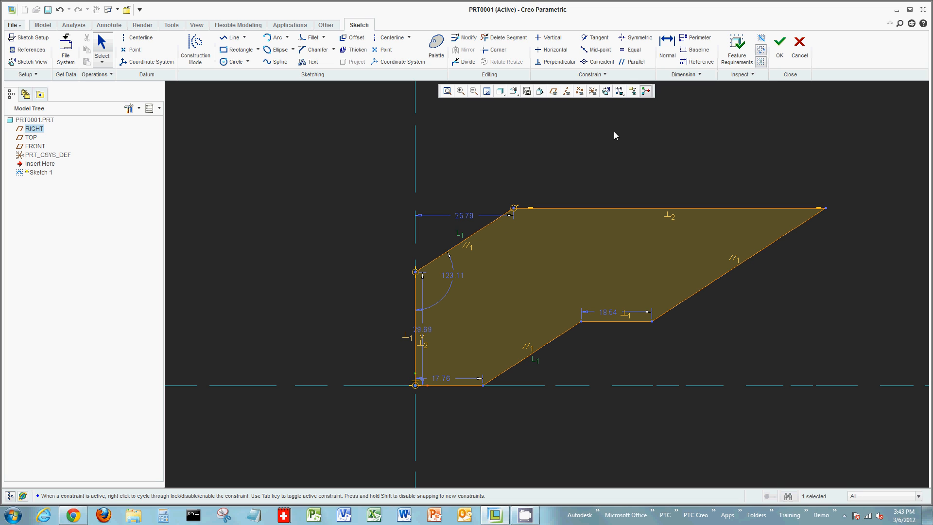
pyautogui.moveTo(623, 128)
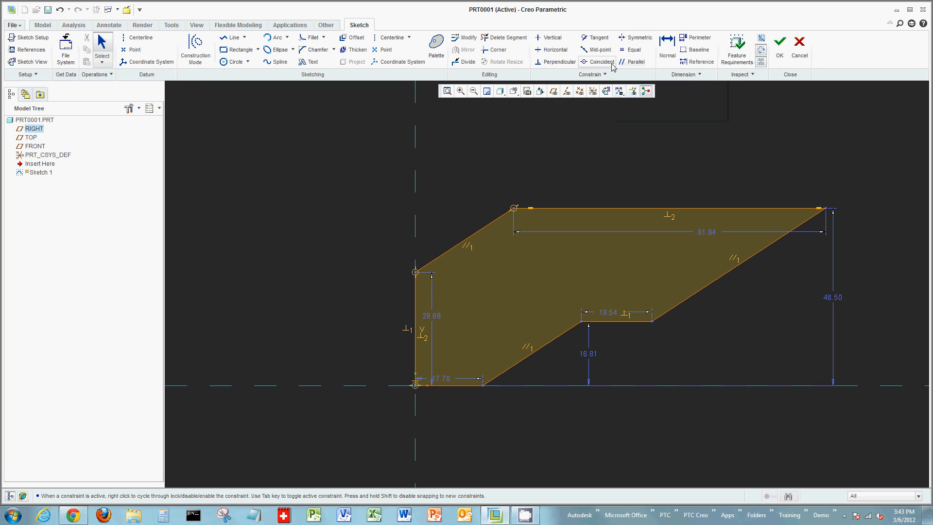
pyautogui.moveTo(756, 133)
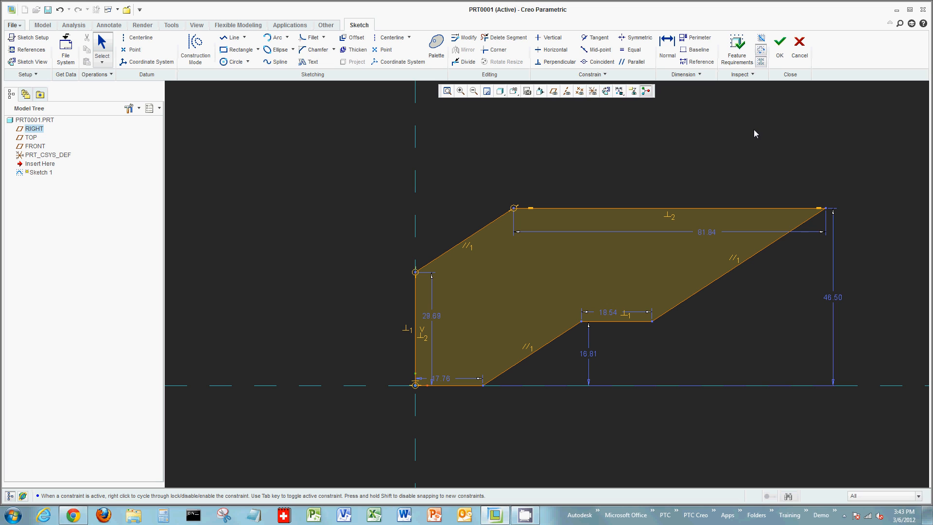
pyautogui.moveTo(759, 90)
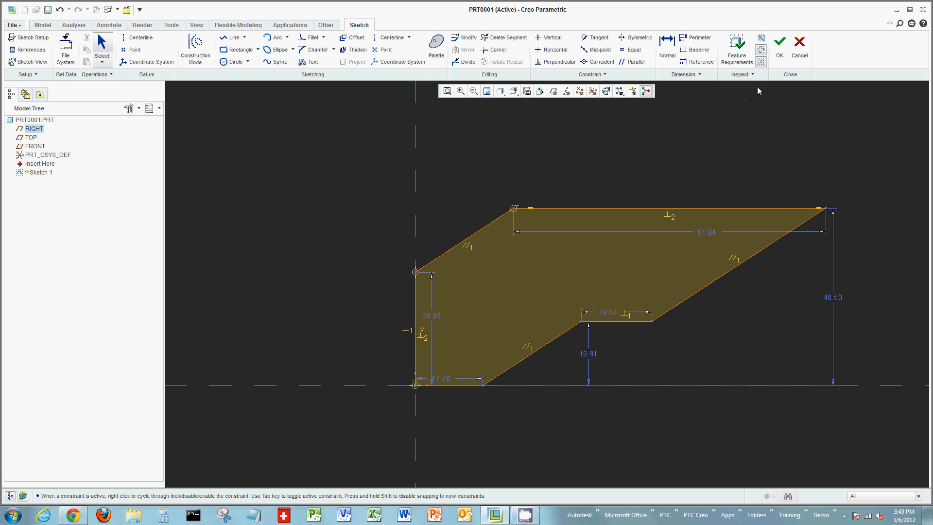
pyautogui.moveTo(761, 66)
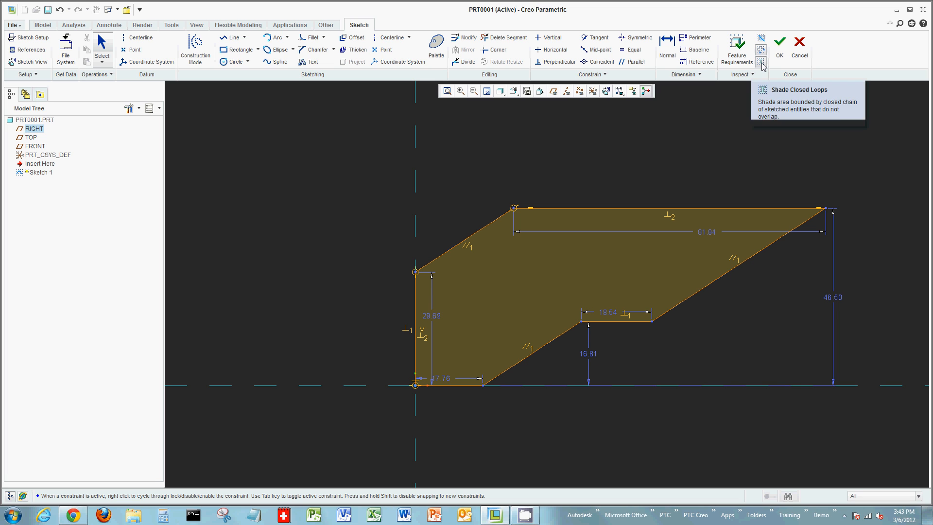
pyautogui.moveTo(762, 63)
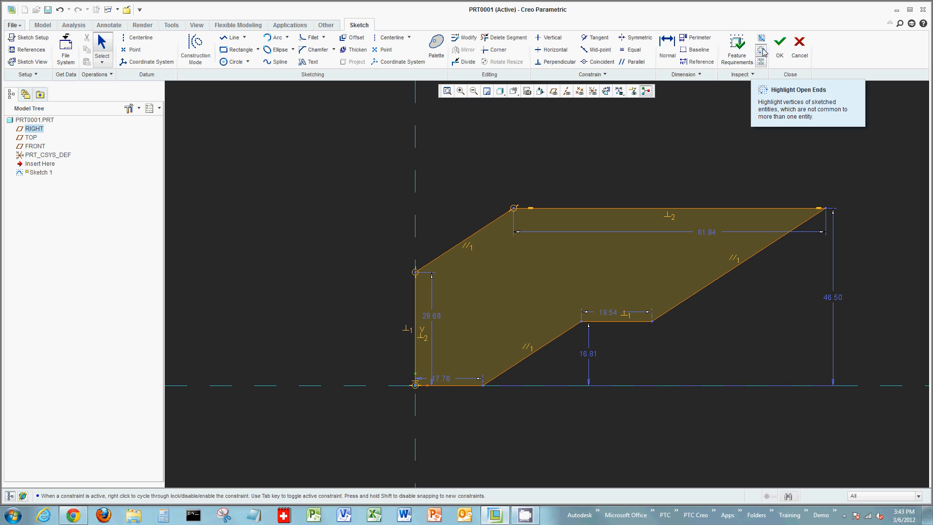
pyautogui.moveTo(737, 50)
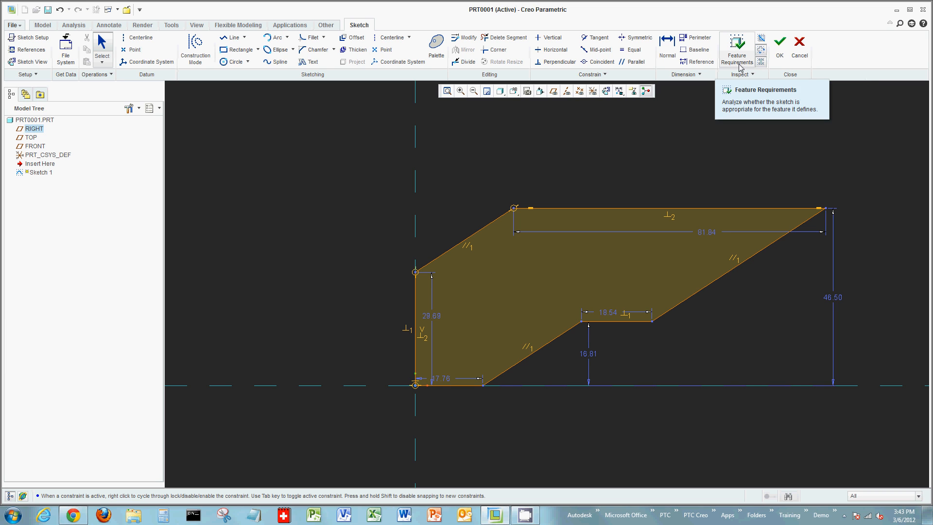
pyautogui.click(736, 50)
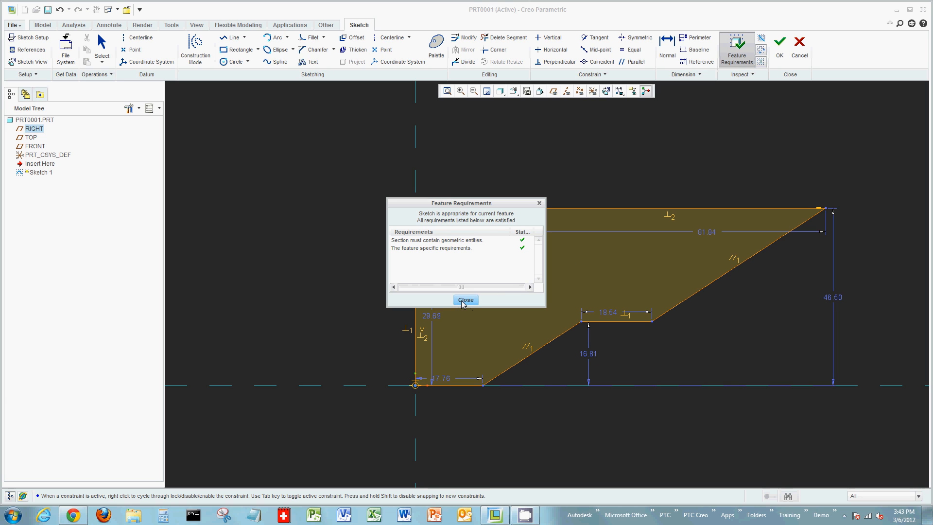
pyautogui.click(465, 300)
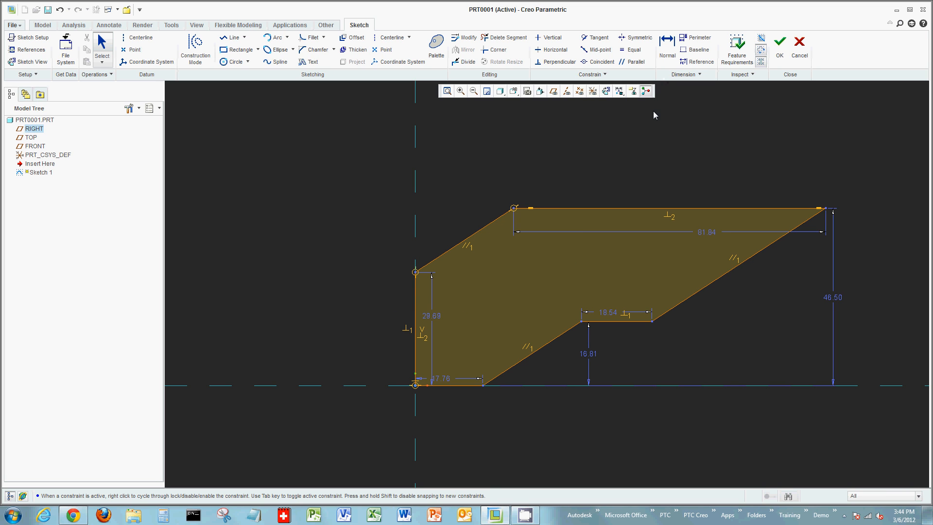
pyautogui.moveTo(653, 120)
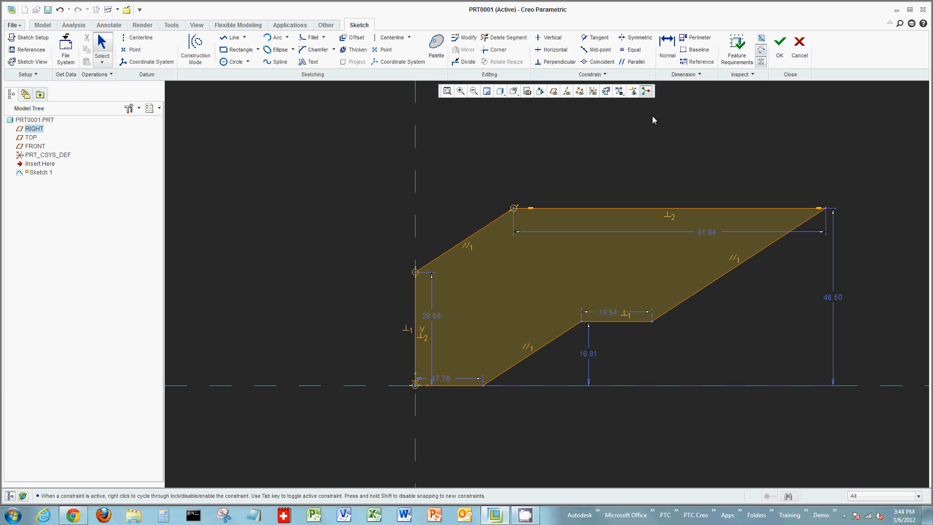
pyautogui.moveTo(571, 168)
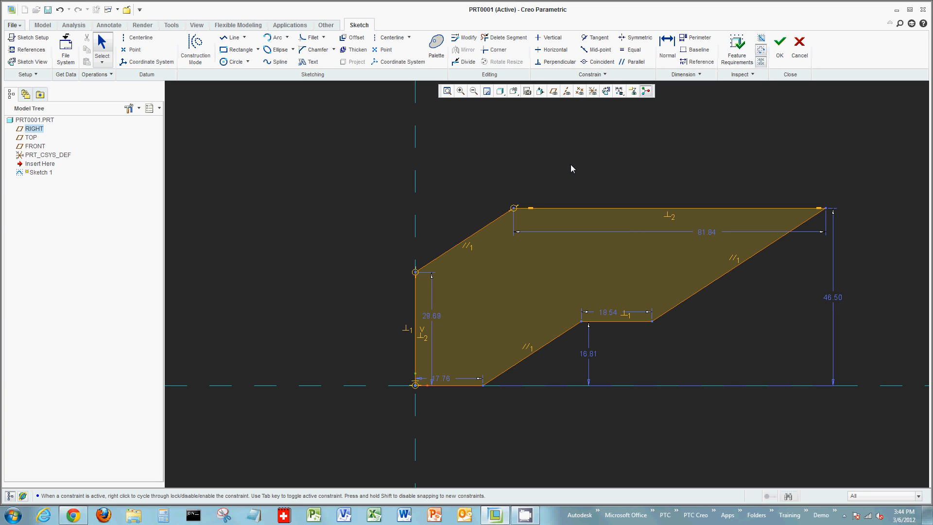
pyautogui.click(13, 26)
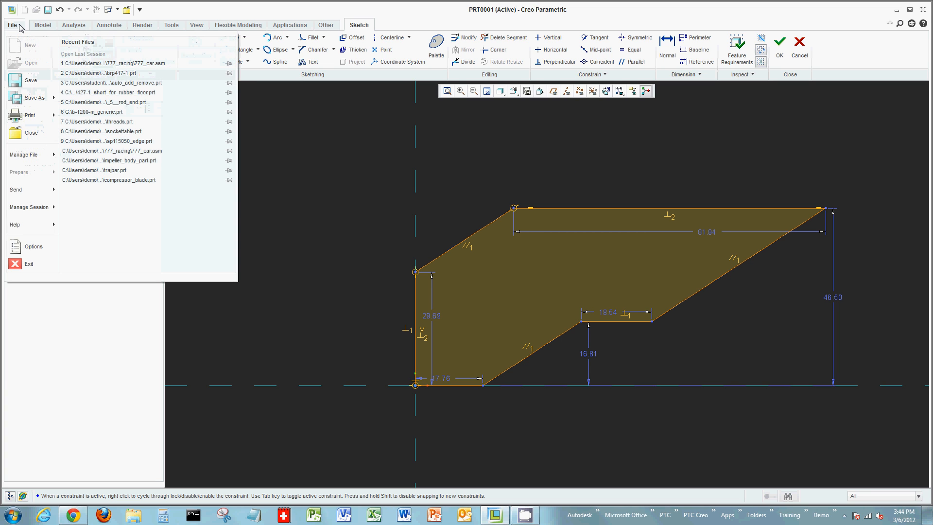
pyautogui.moveTo(32, 246)
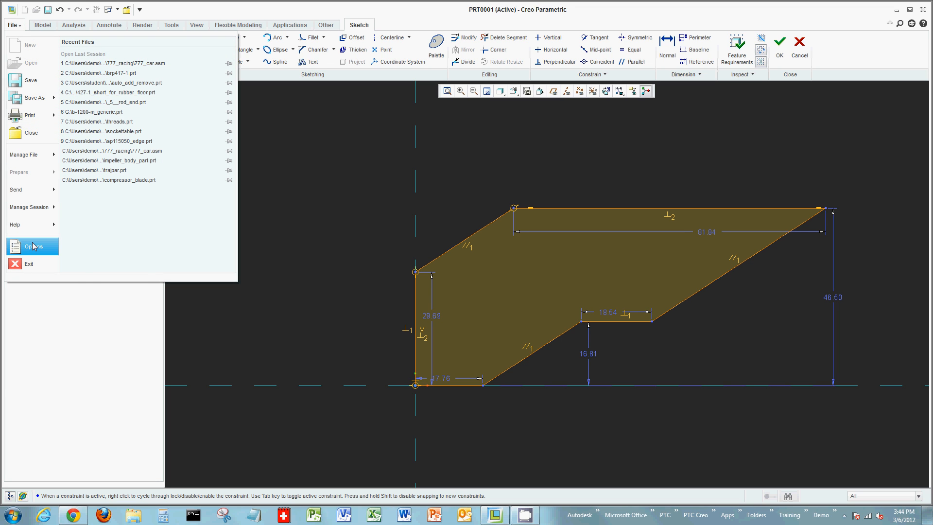
pyautogui.click(32, 246)
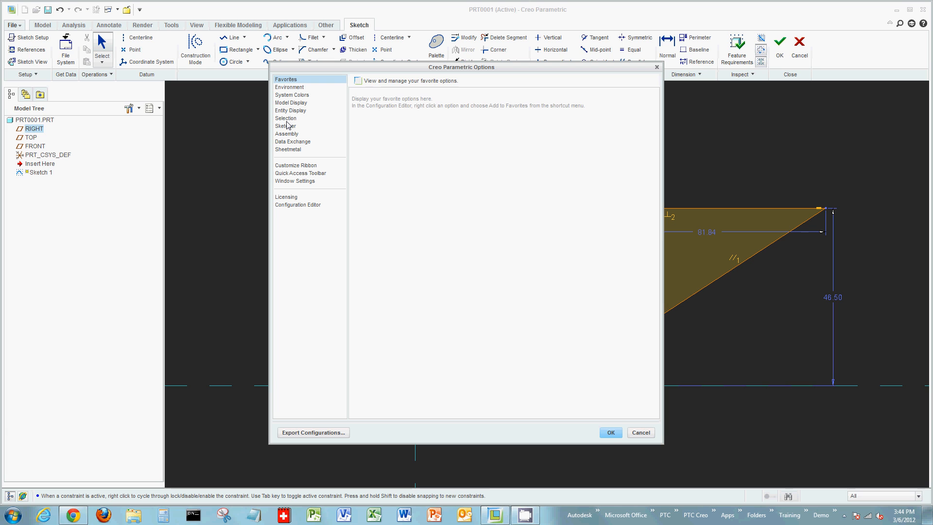
pyautogui.click(286, 125)
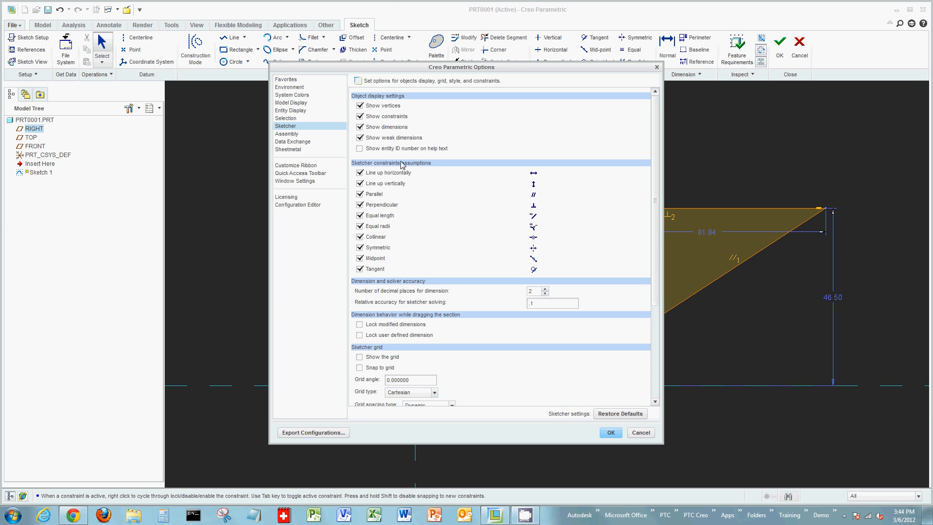
pyautogui.moveTo(476, 187)
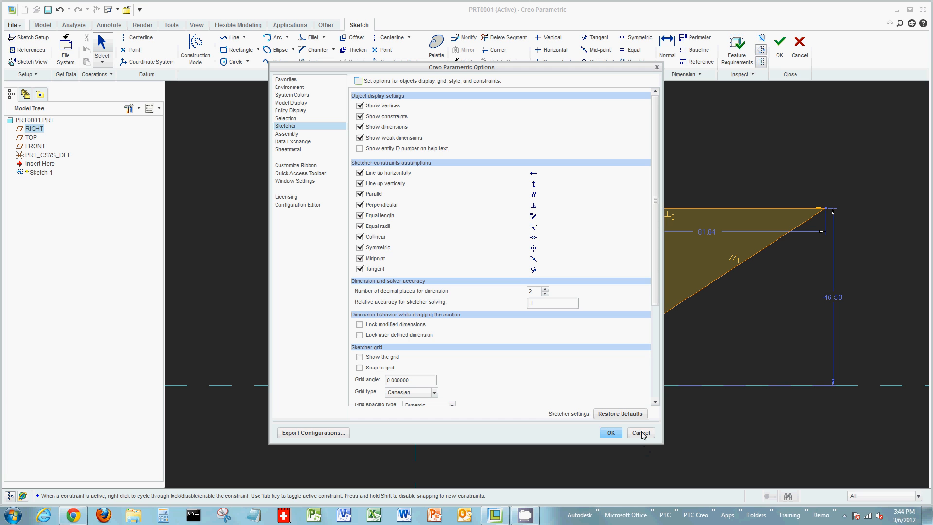
pyautogui.click(641, 431)
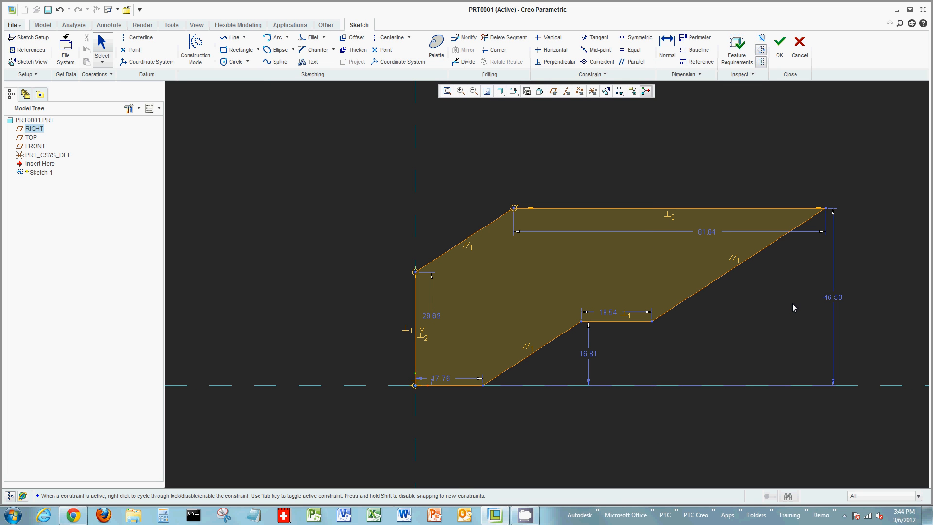